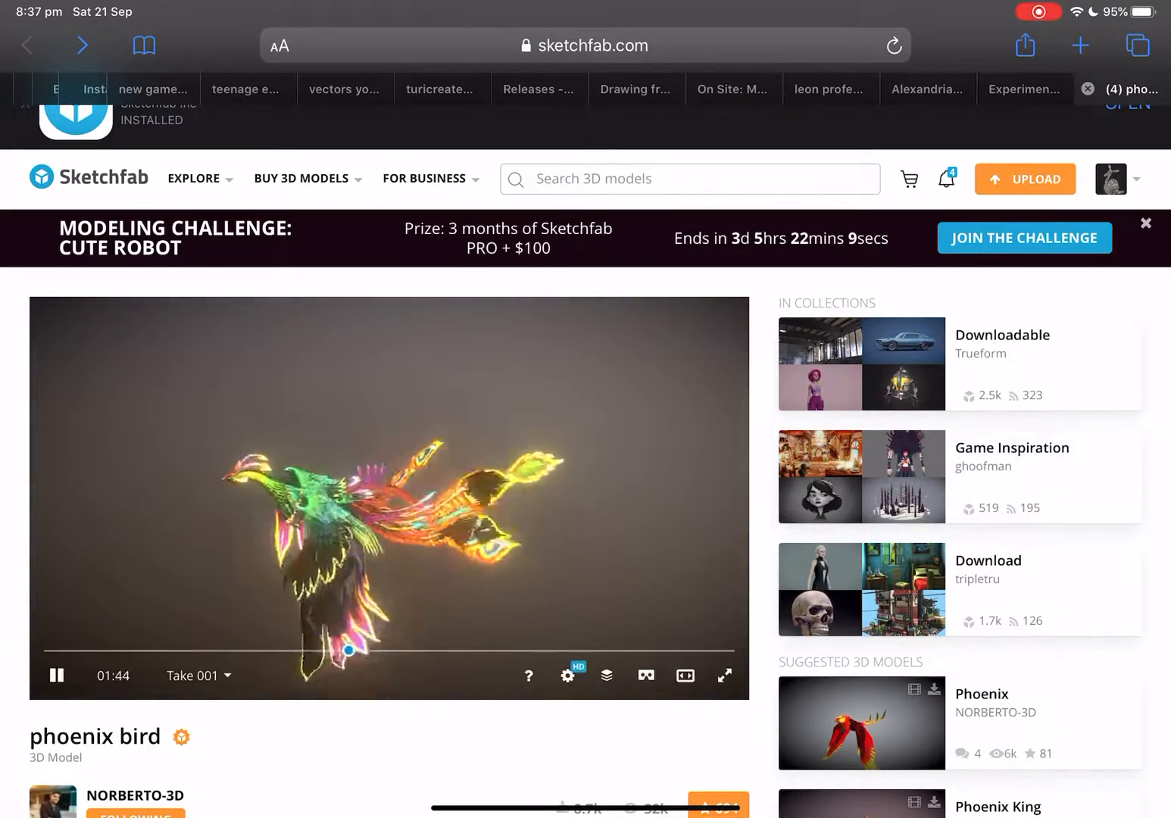
- Scroll the Sketchfab phoenix bird page, watch its animation, then leave Safari
{"action": "scroll", "scroll_direction": "down", "scroll_amount": 3}
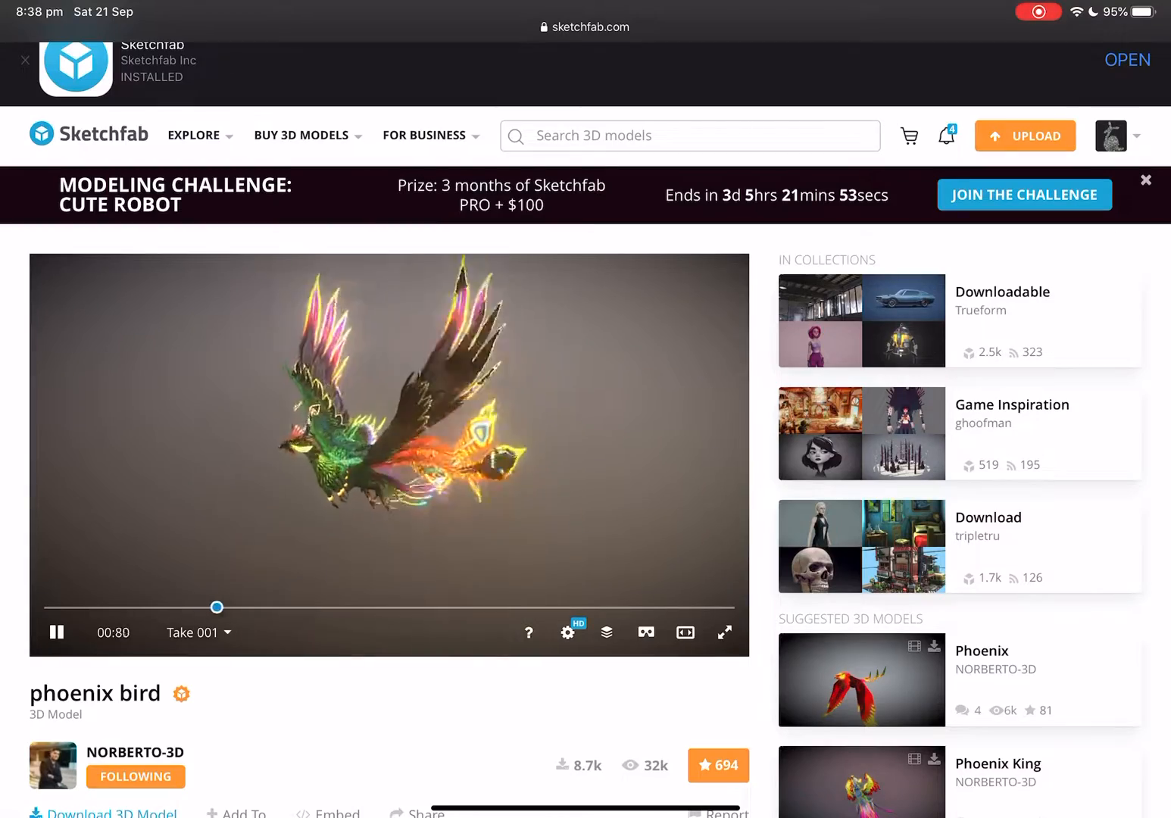
{"action": "left_click", "coordinate": [628, 607]}
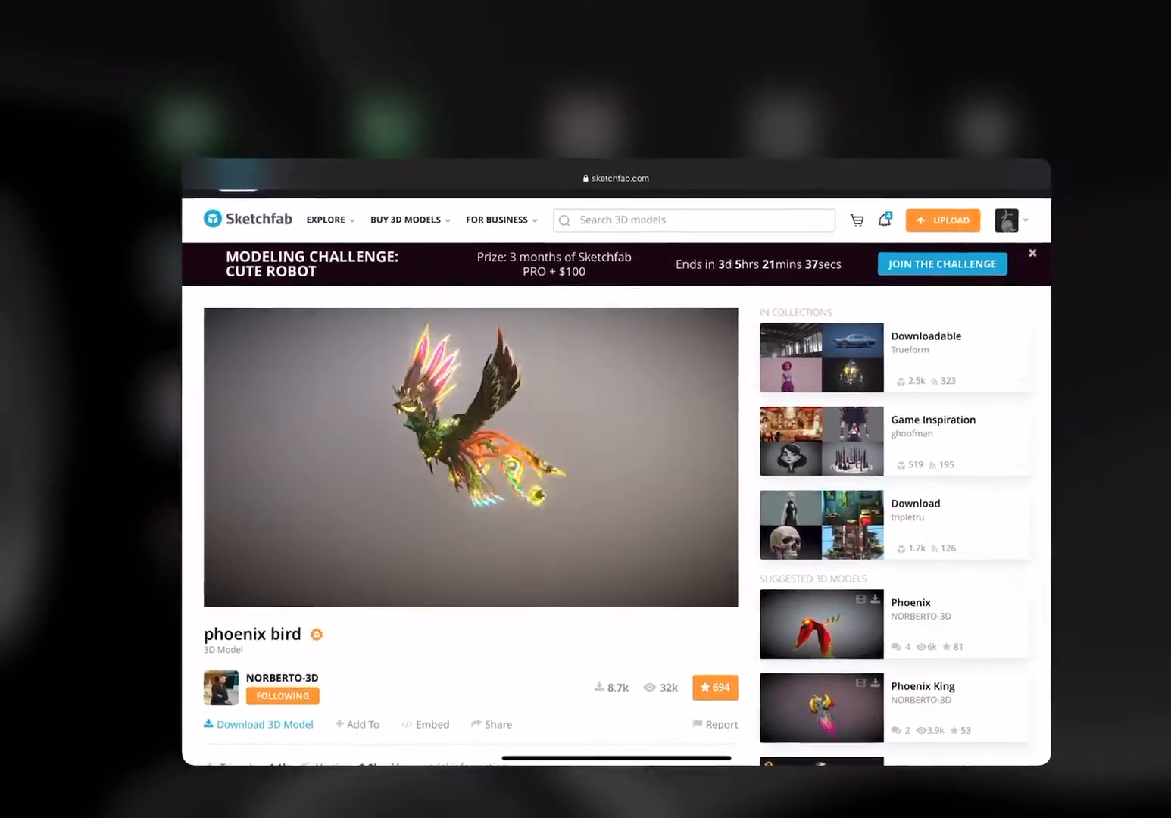
- Open Files from Spotlight, dismiss the model's AR preview, and browse the USDZ folder
{"action": "key", "text": "home"}
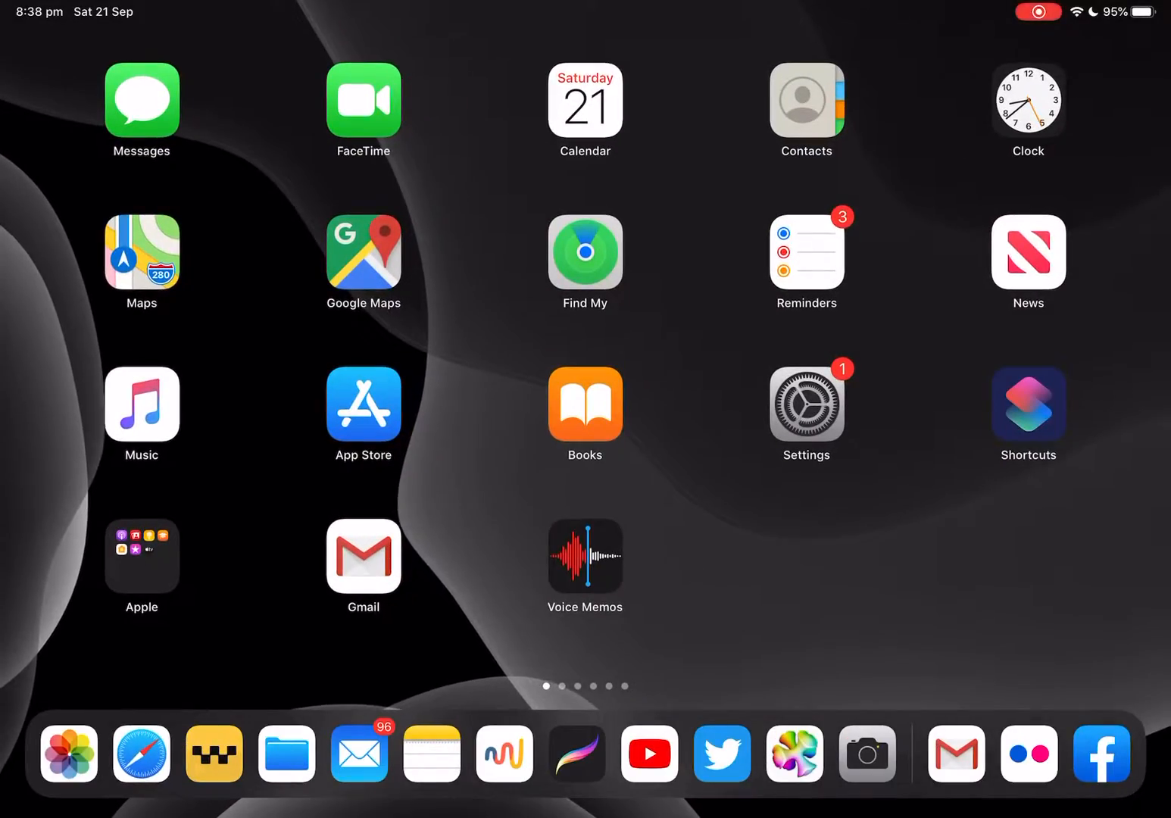
{"action": "type", "text": "file"}
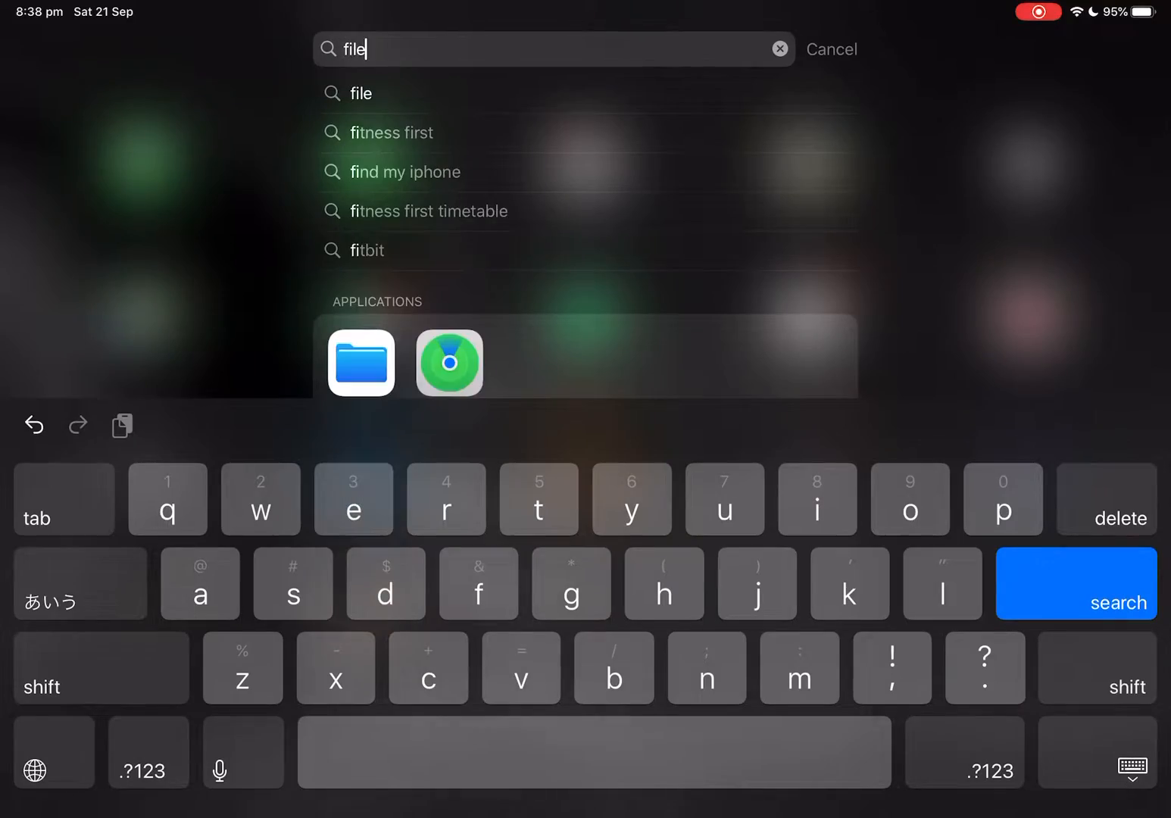
{"action": "left_click", "coordinate": [448, 363]}
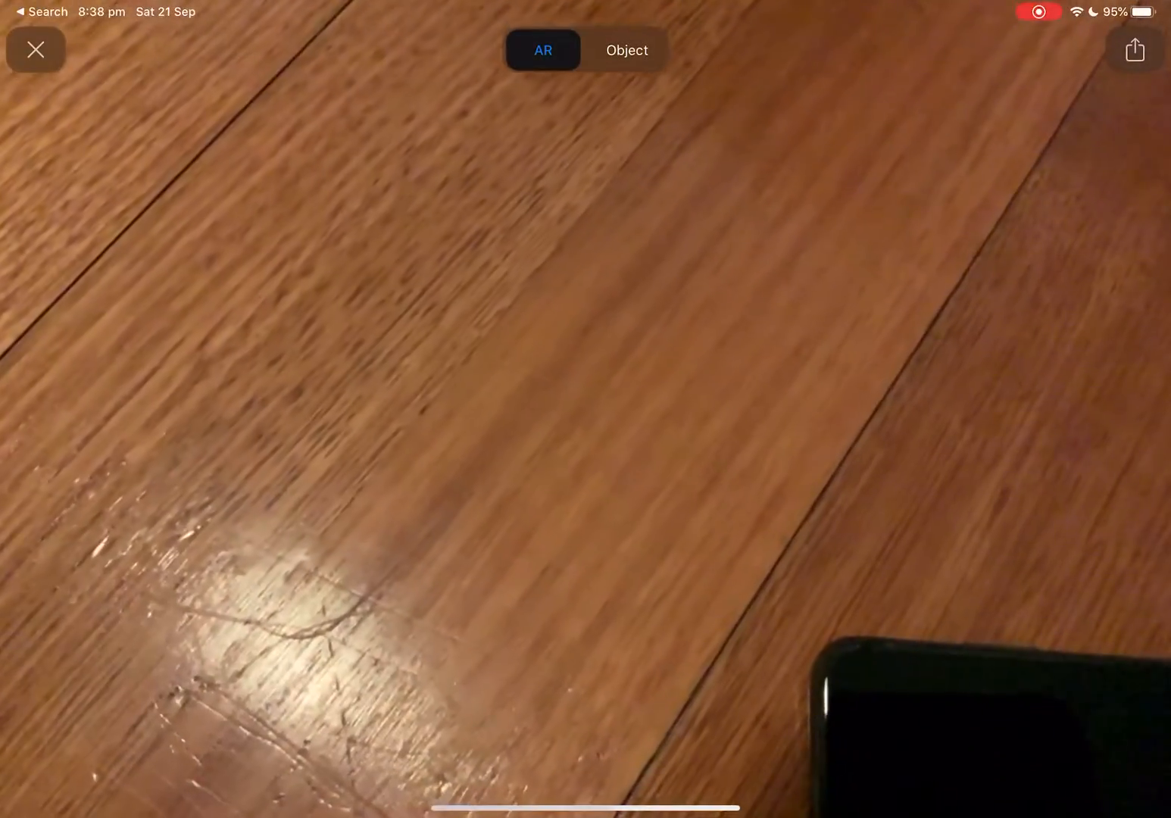
{"action": "left_click", "coordinate": [626, 50]}
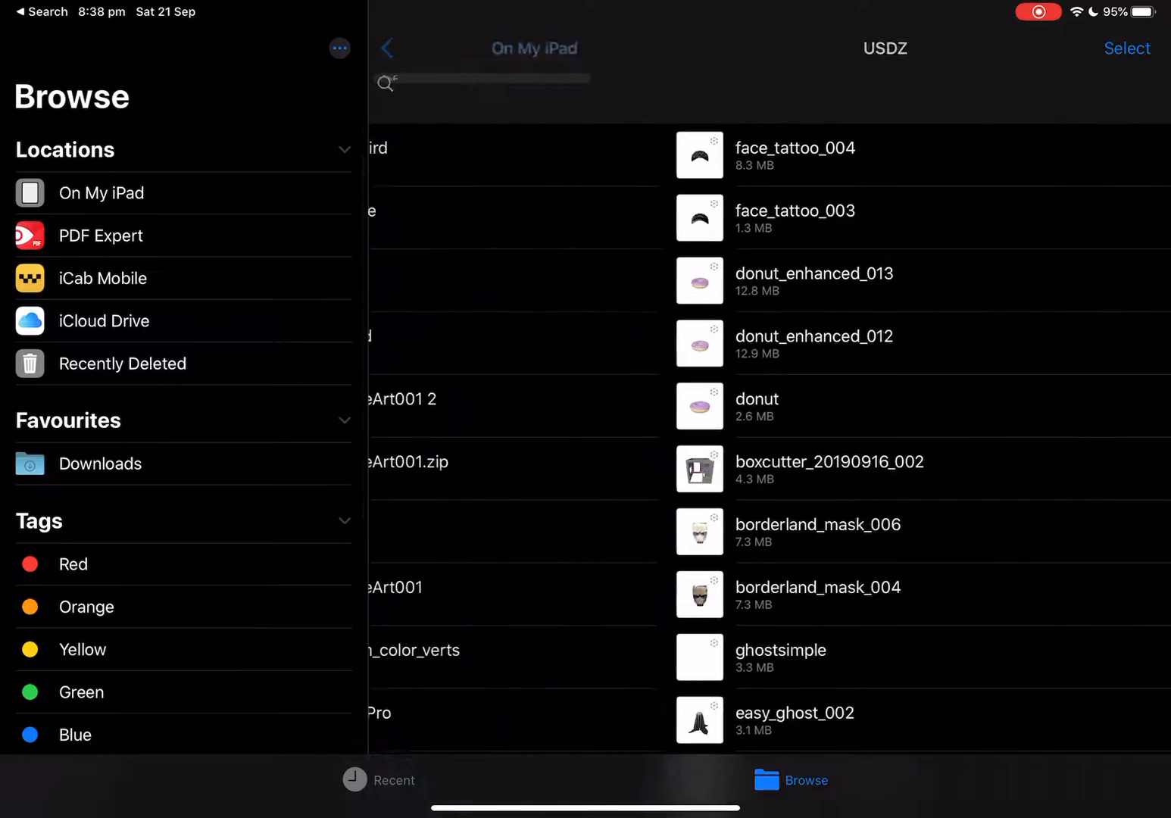
{"action": "left_click", "coordinate": [387, 48]}
{"action": "type", "text": "realit"}
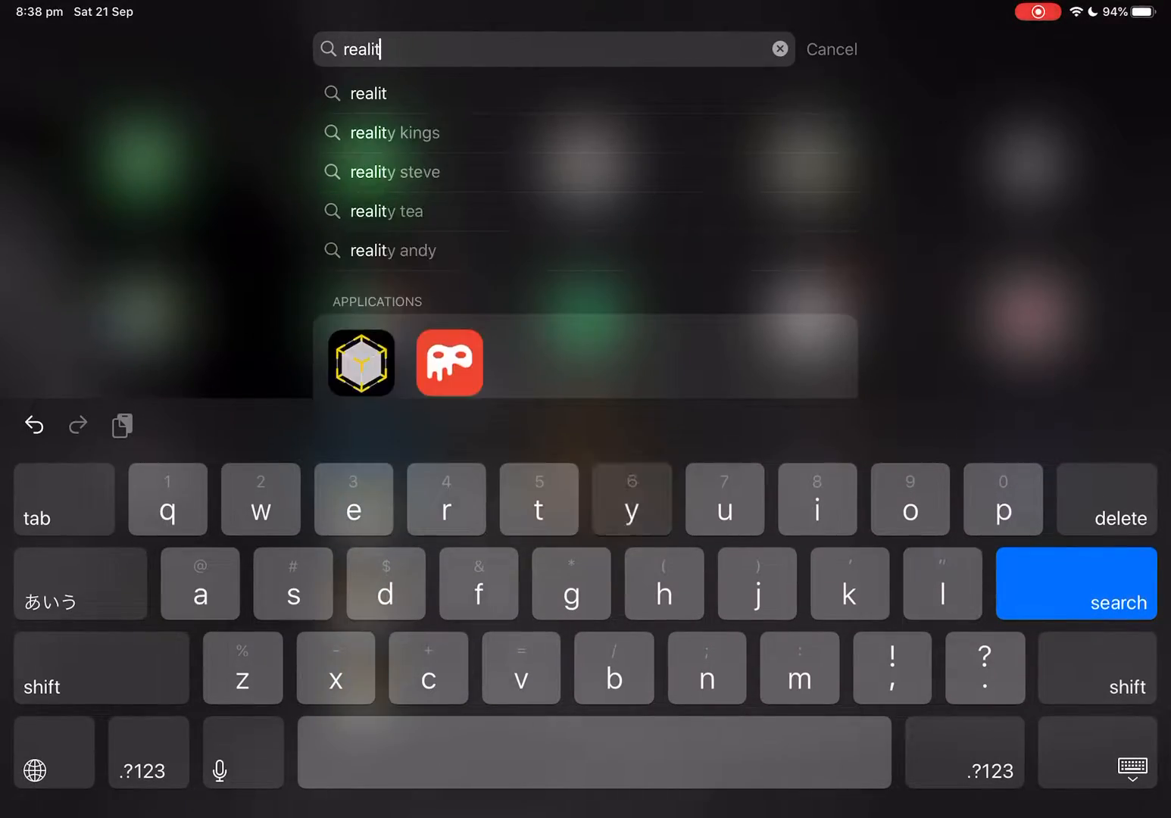
- Launch Reality Composer and create New Project 27
{"action": "left_click", "coordinate": [361, 363]}
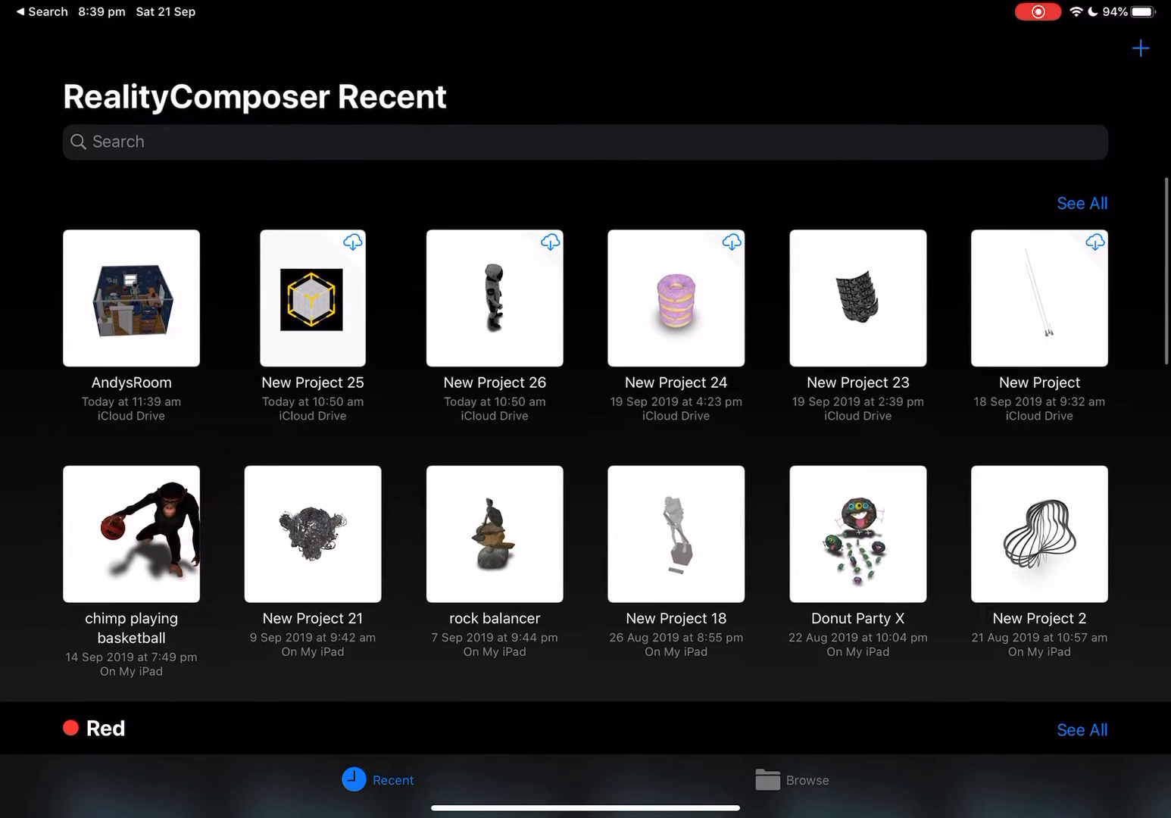
{"action": "left_click", "coordinate": [1141, 48]}
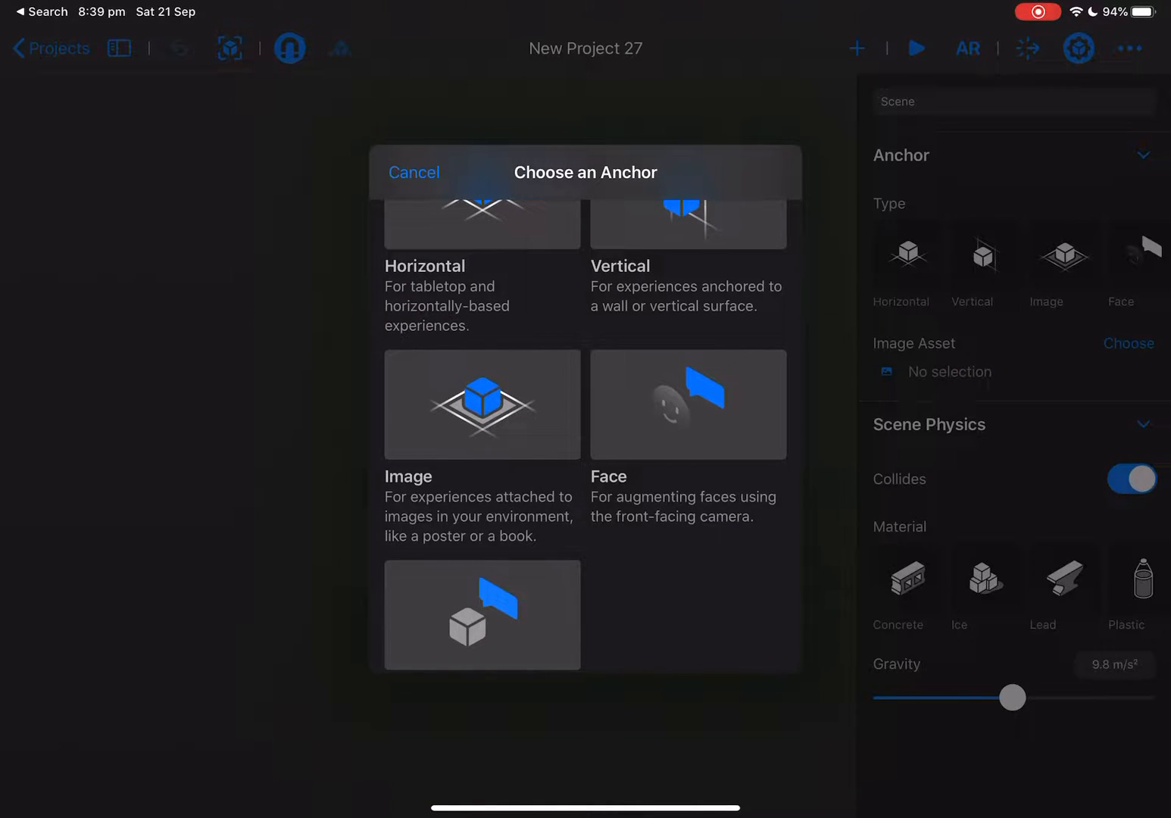
- Use an Image anchor with phoenix_bird_marker, sized to about 10.86 × 8.14 cm
{"action": "left_click", "coordinate": [482, 404]}
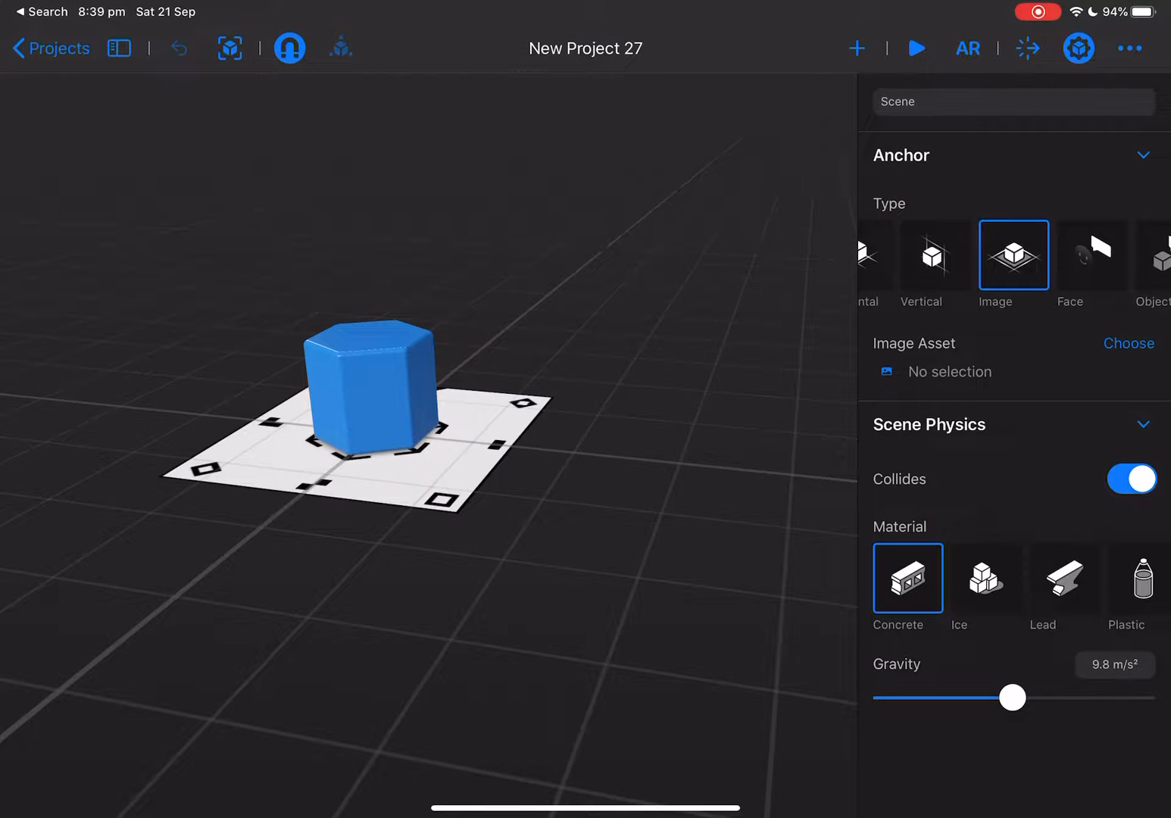
{"action": "left_click", "coordinate": [1129, 344]}
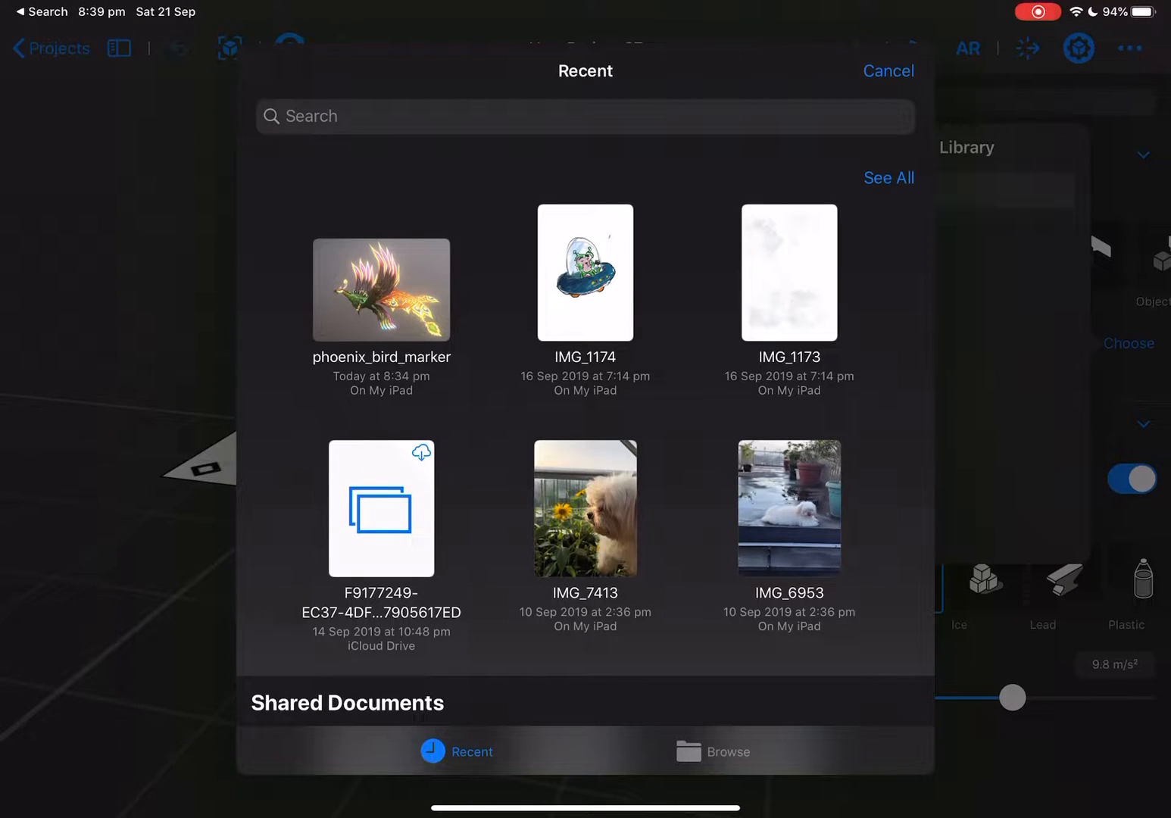
{"action": "left_click", "coordinate": [888, 70]}
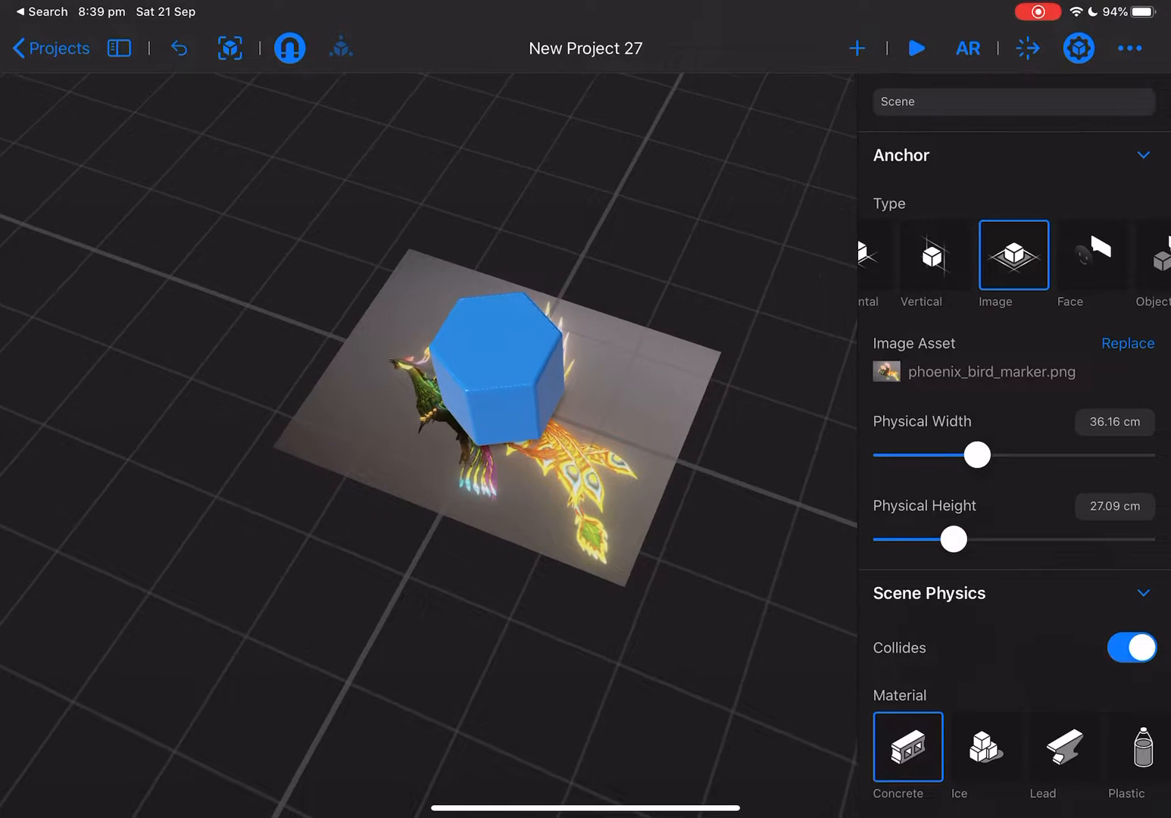
{"action": "scroll", "scroll_direction": "down", "scroll_amount": 3}
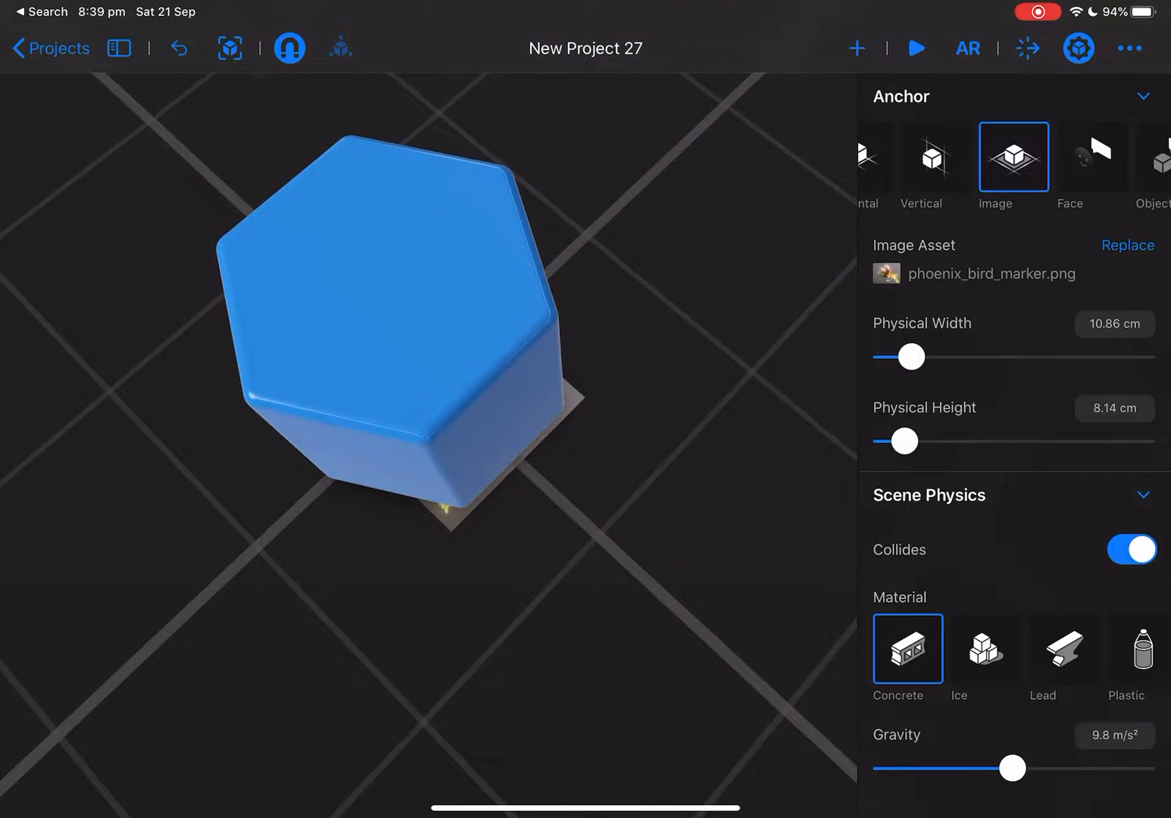
- Place the imported phoenix USDZ from the Content Library into the scene
{"action": "left_click", "coordinate": [394, 325]}
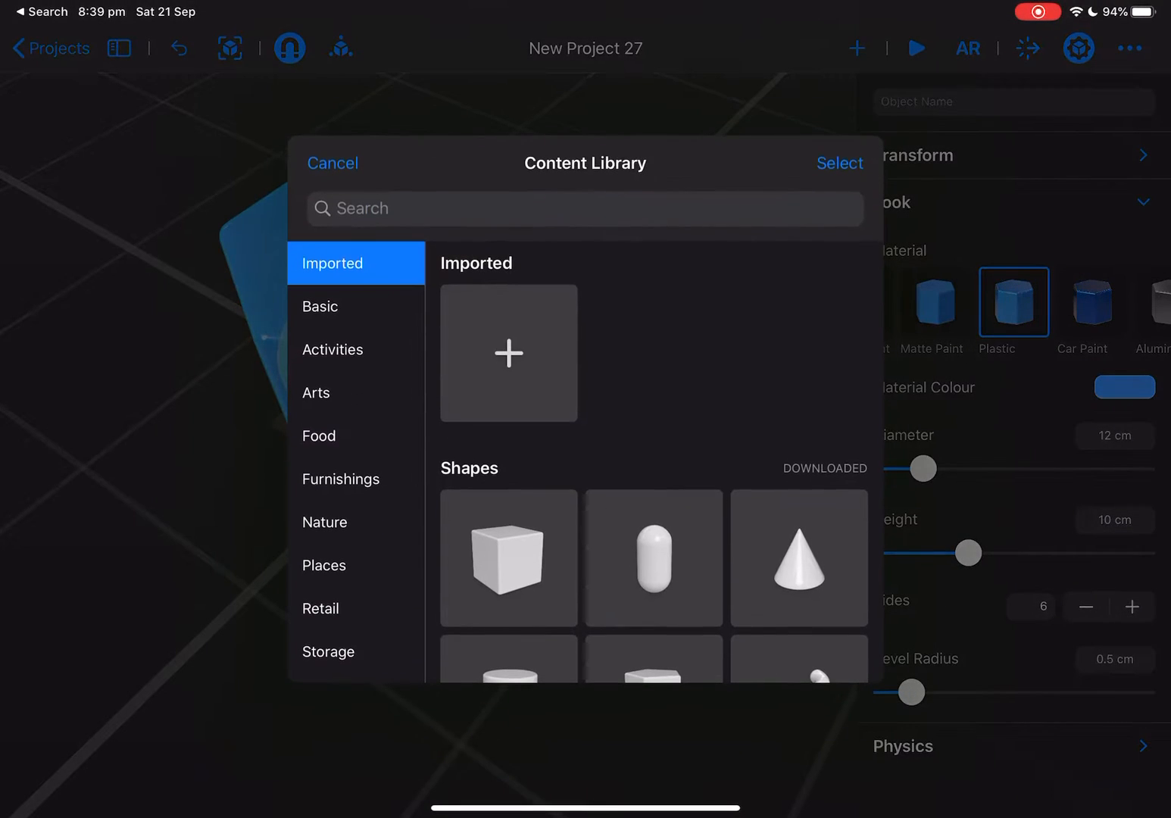
{"action": "left_click", "coordinate": [508, 353]}
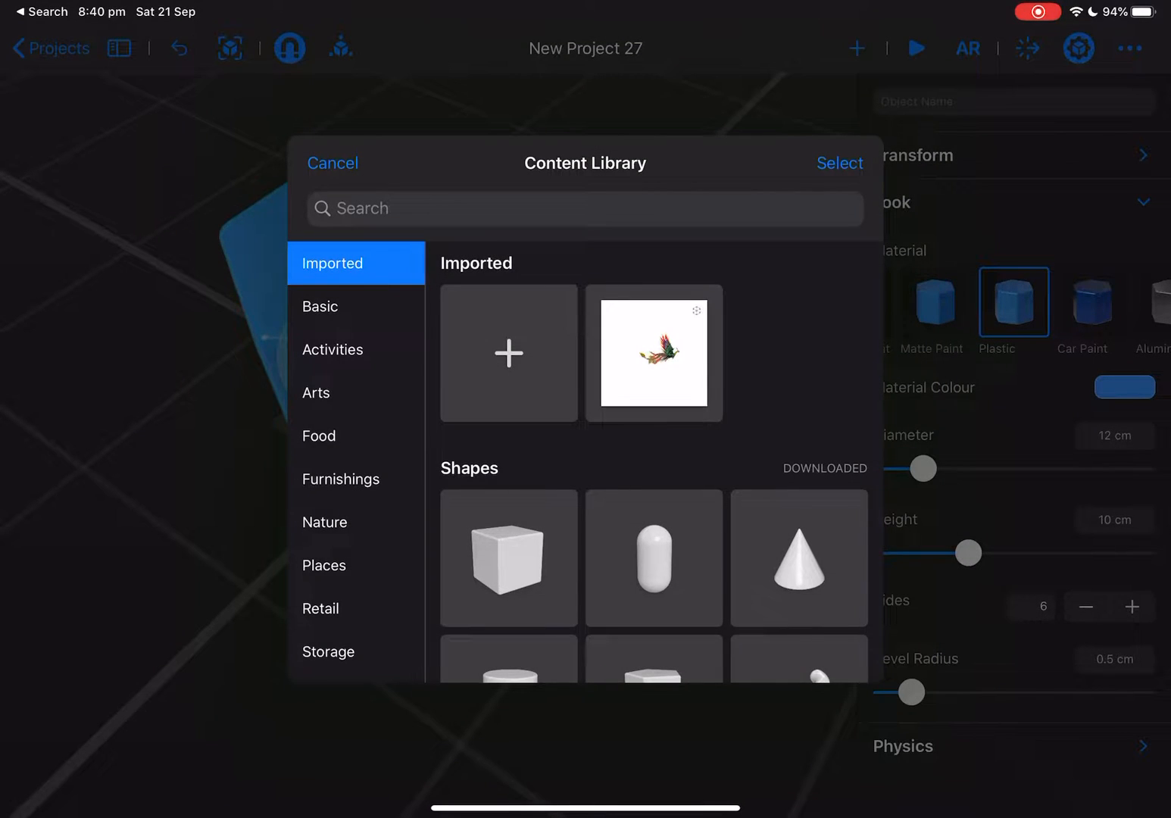
{"action": "left_click", "coordinate": [653, 353]}
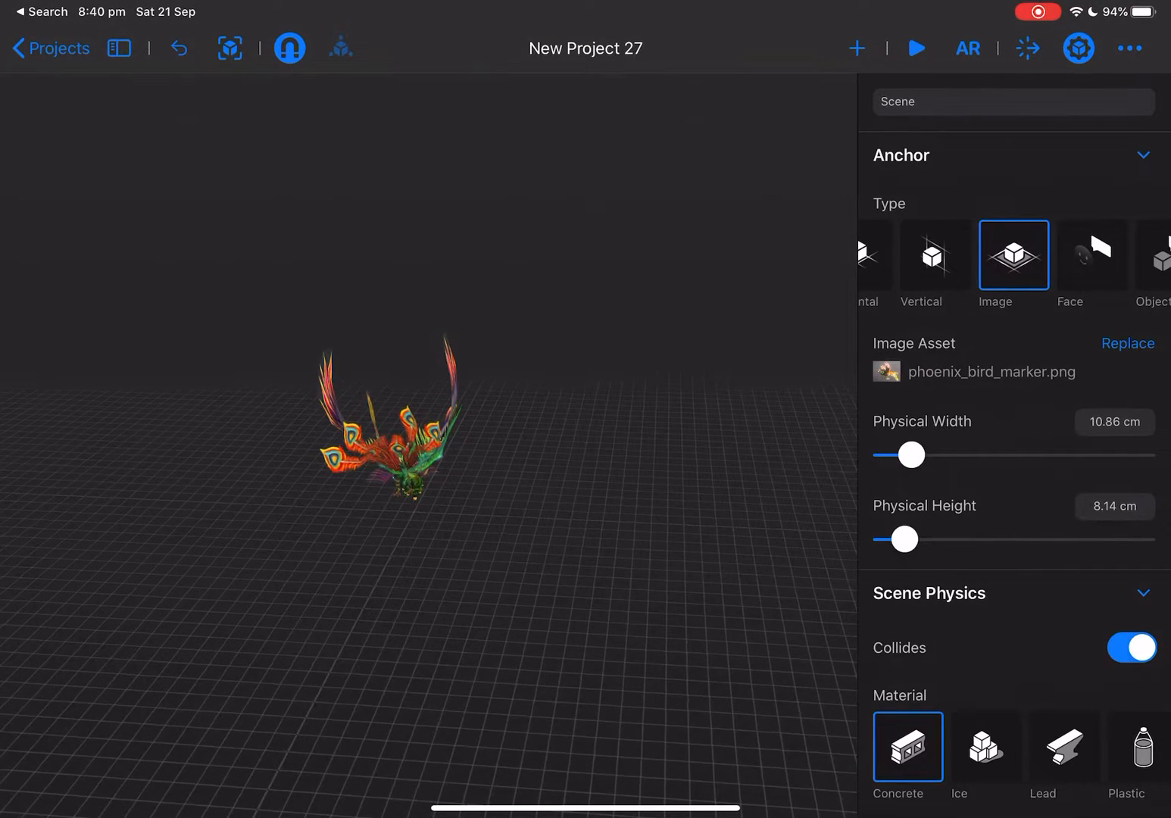
- Scale the phoenix to 2% above the marker, then deselect it
{"action": "left_click", "coordinate": [394, 432]}
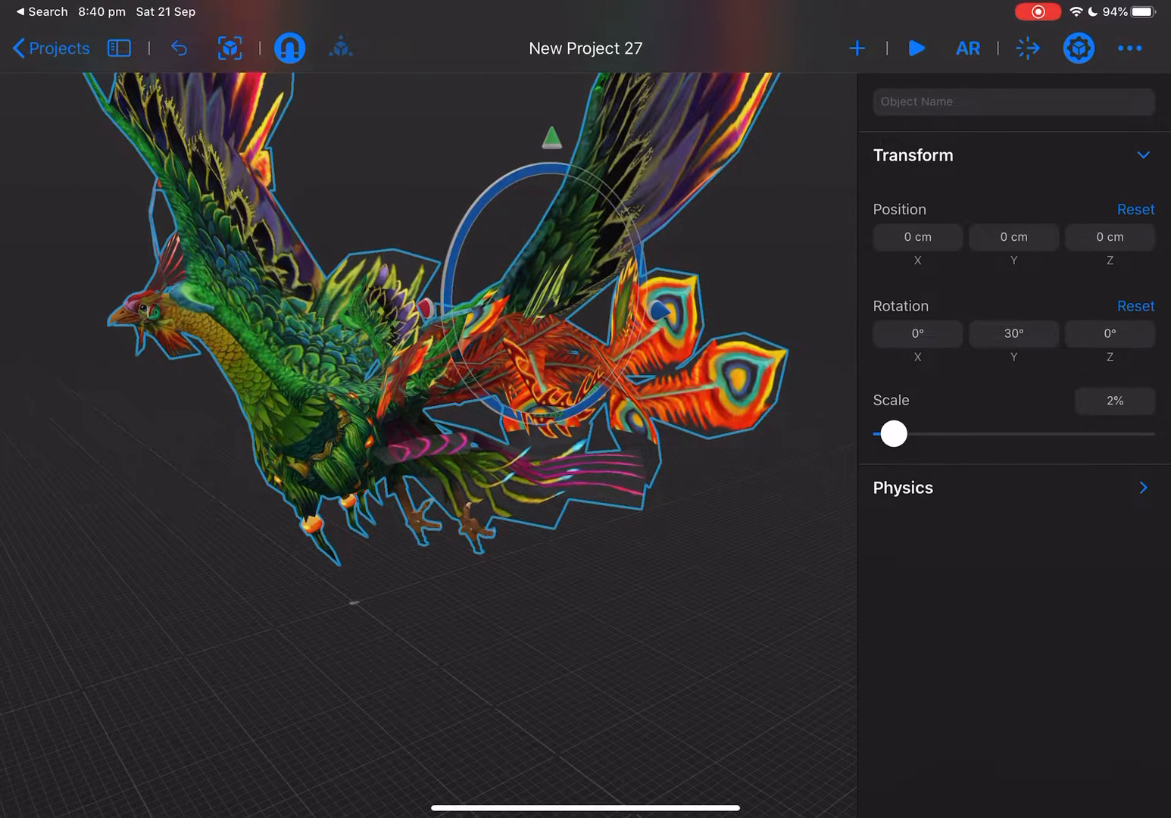
{"action": "left_click", "coordinate": [1114, 401]}
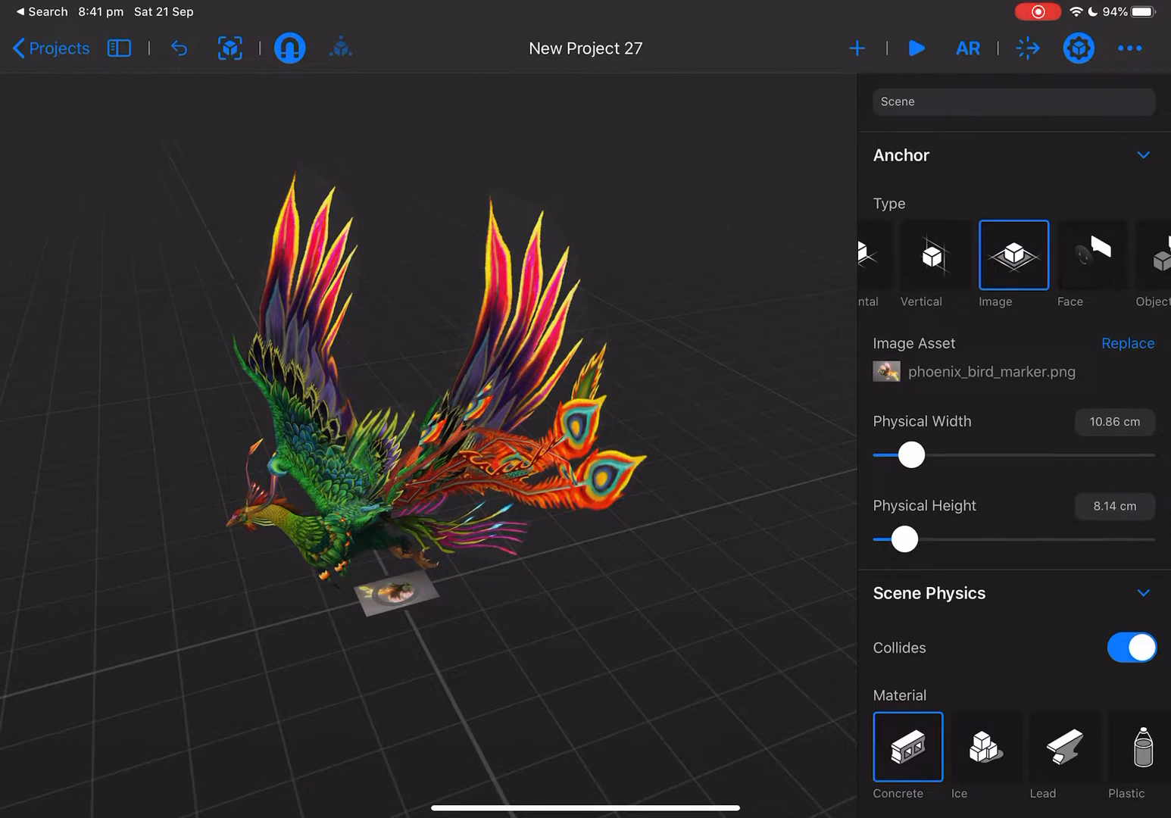
- Switch to AR editing and move the phoenix 6.79 cm along X
{"action": "left_click", "coordinate": [967, 48]}
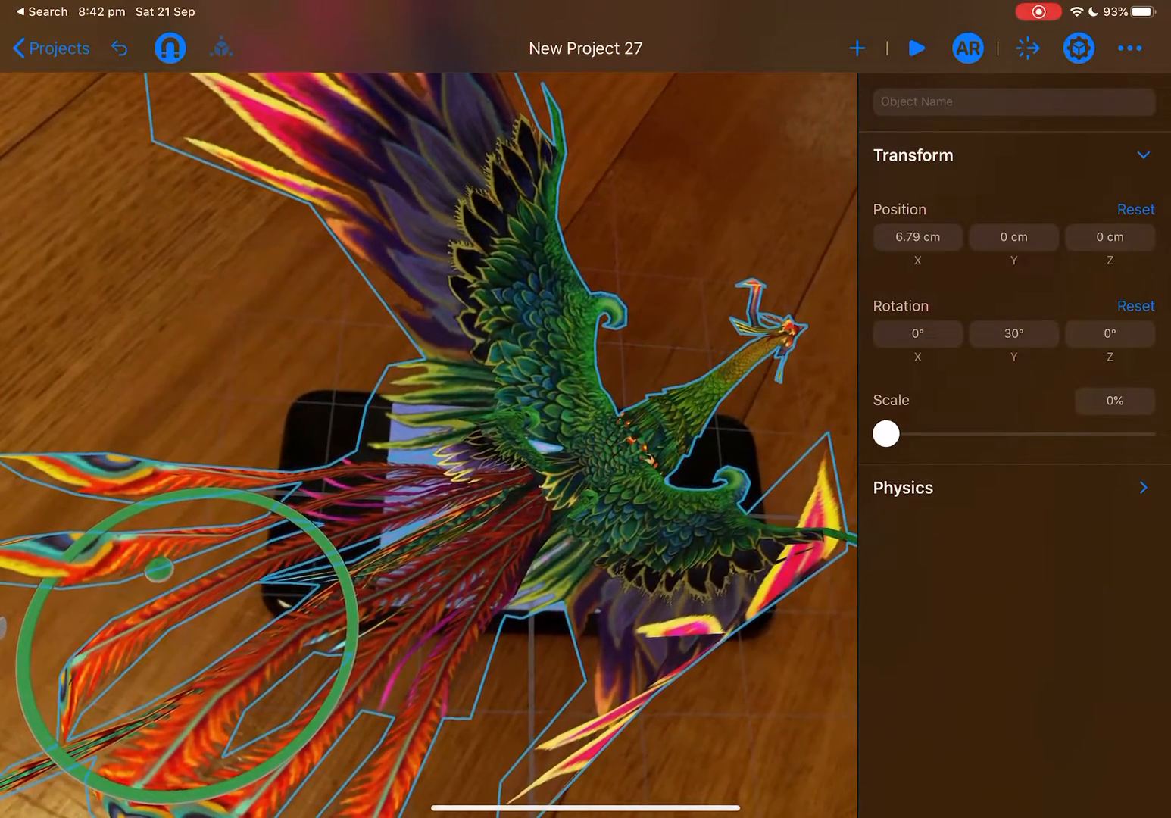
- Add a Tap & Flip behaviour, replacing its Emphasise action with Usdz Animation
{"action": "left_click", "coordinate": [1028, 47]}
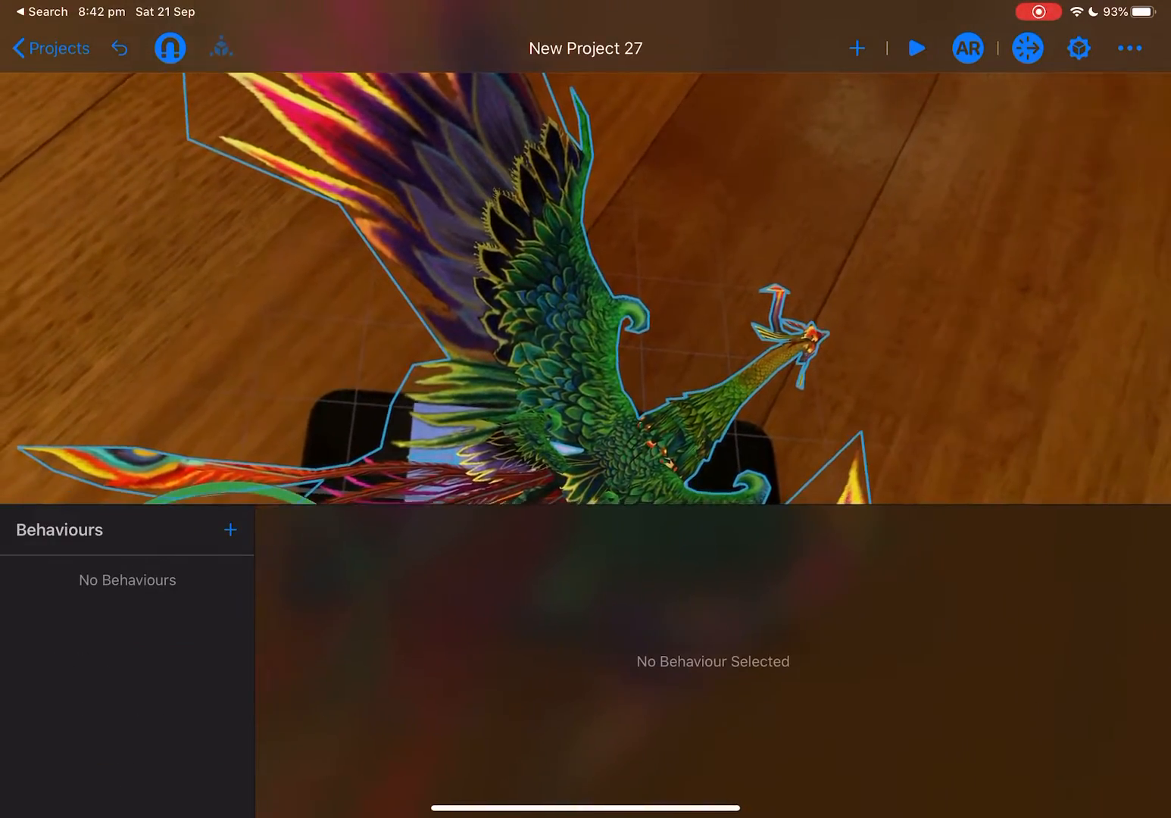
{"action": "left_click", "coordinate": [230, 529]}
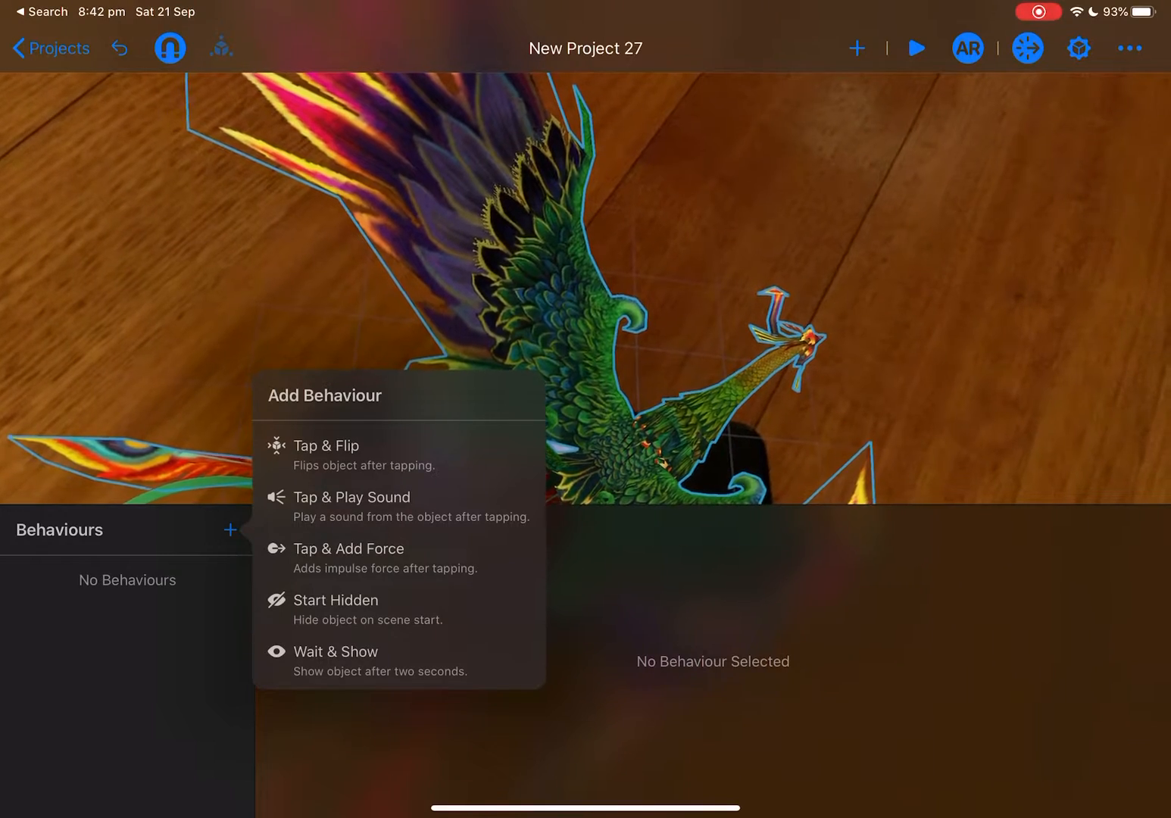
{"action": "left_click", "coordinate": [326, 445]}
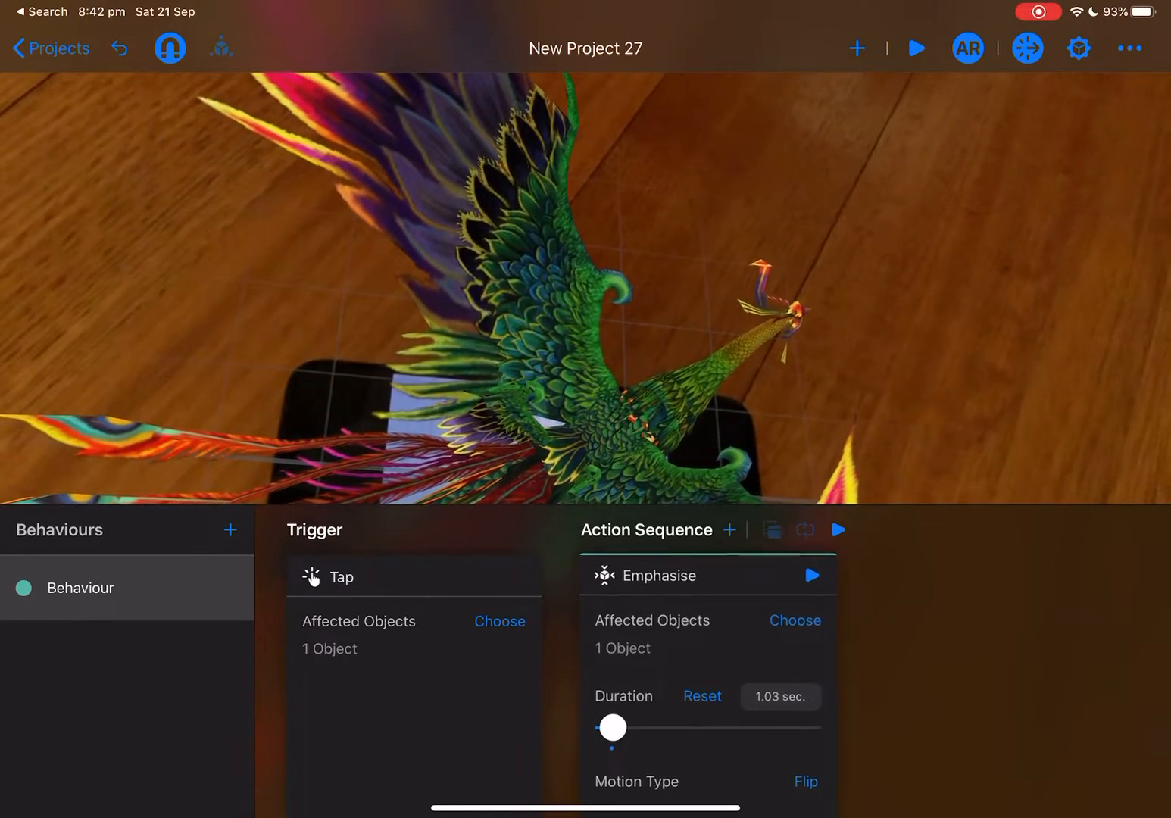
{"action": "left_click", "coordinate": [663, 576]}
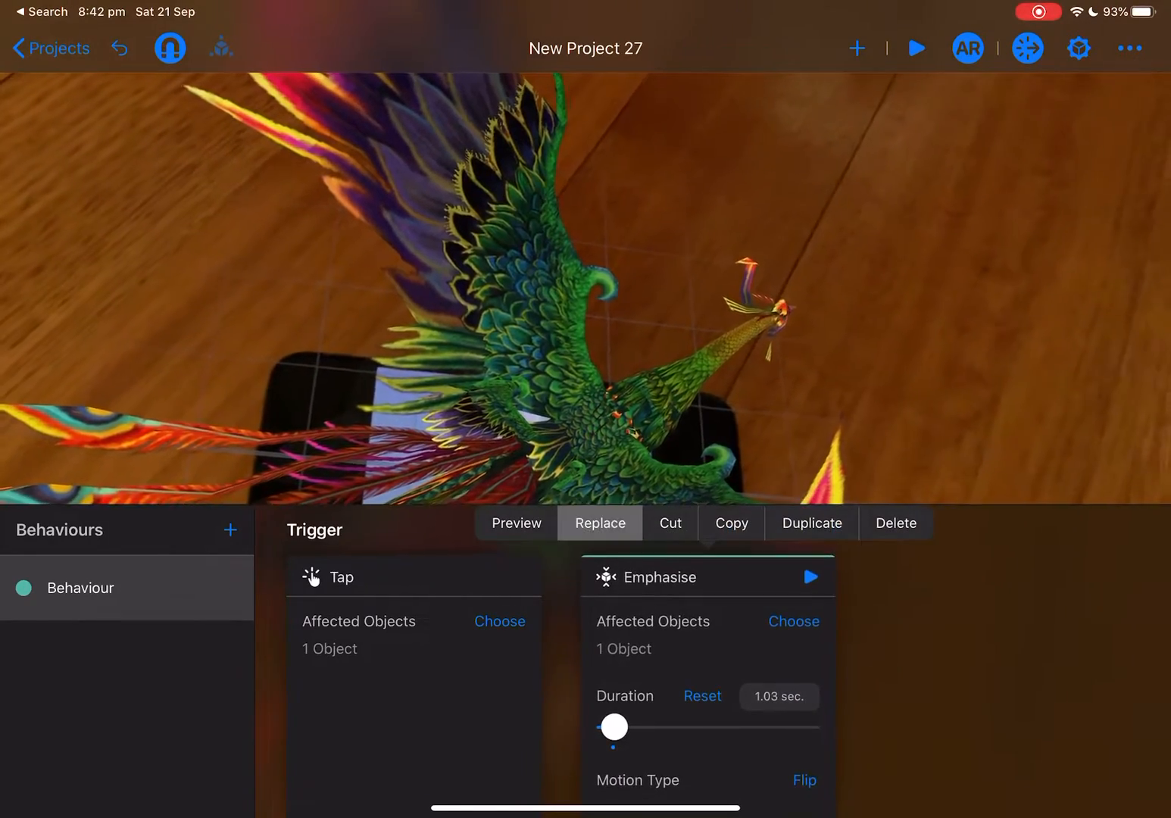
{"action": "left_click", "coordinate": [599, 522]}
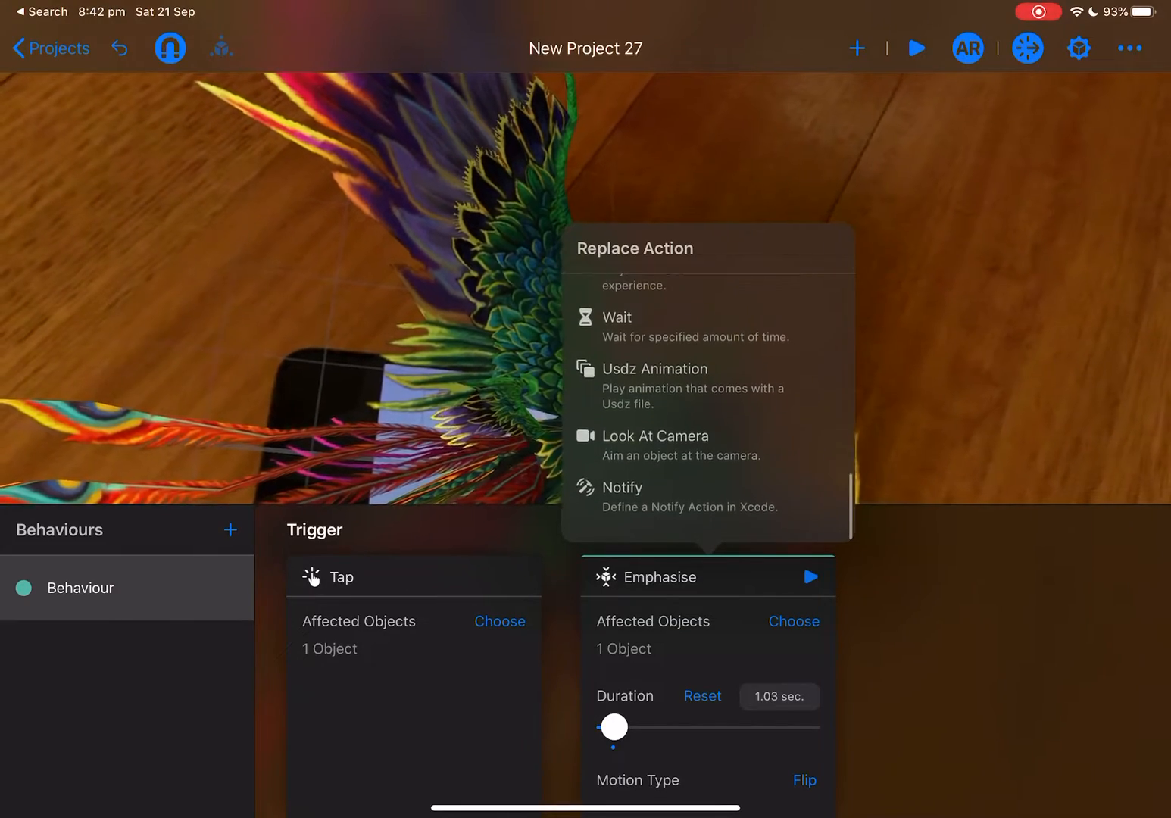
{"action": "left_click", "coordinate": [655, 369]}
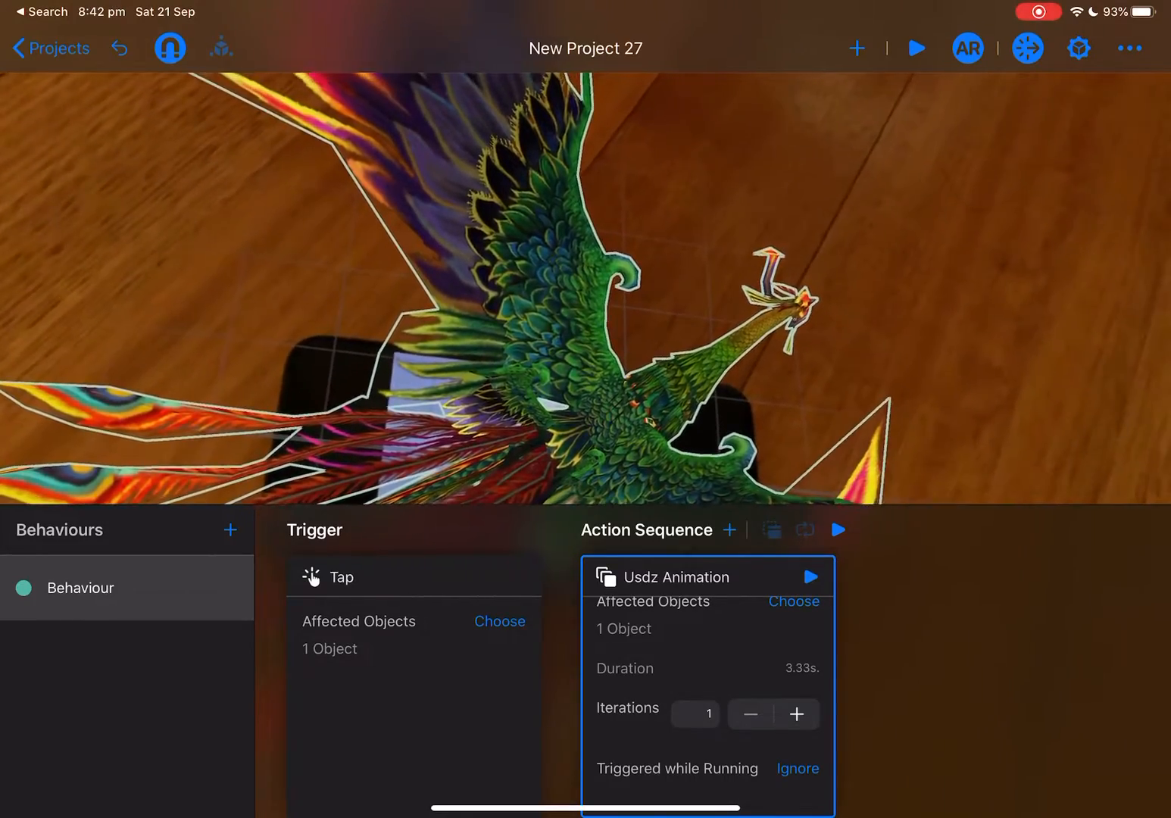
- Play the scene in AR to watch the phoenix animate, stop, then show more options
{"action": "left_click", "coordinate": [837, 529]}
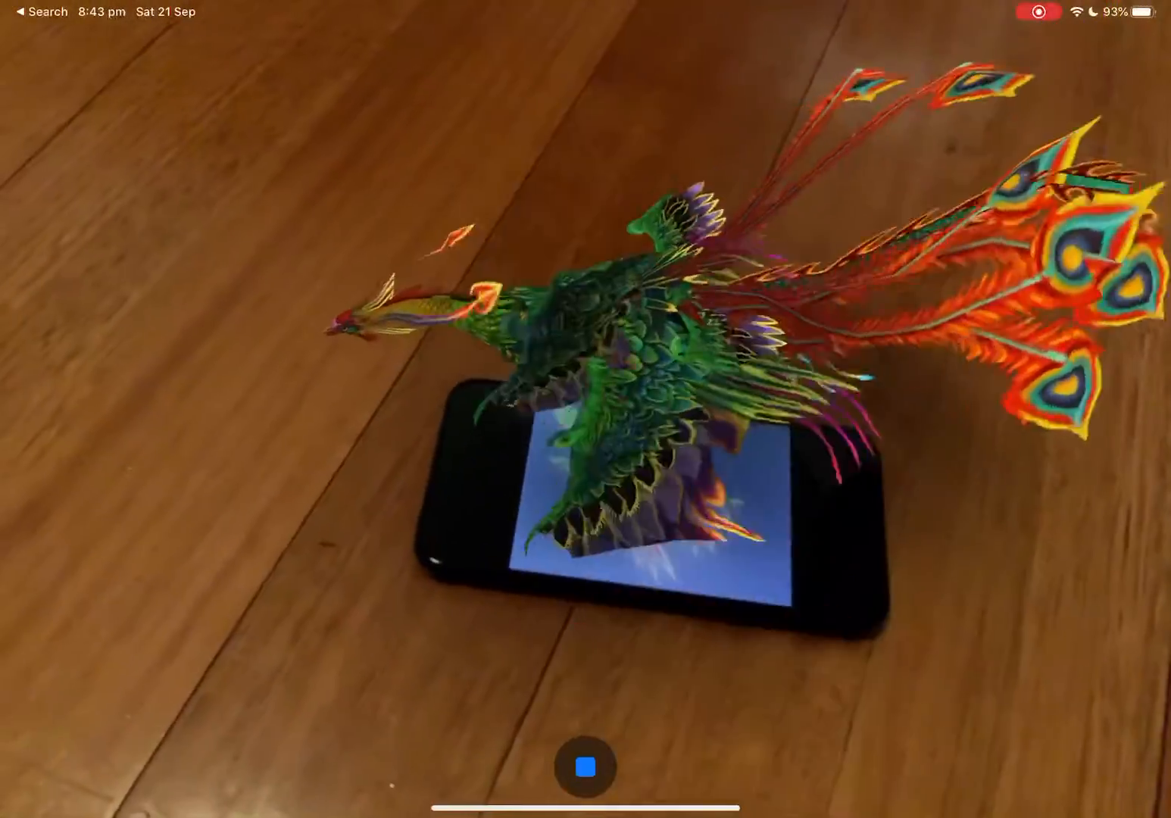
{"action": "left_click", "coordinate": [585, 766]}
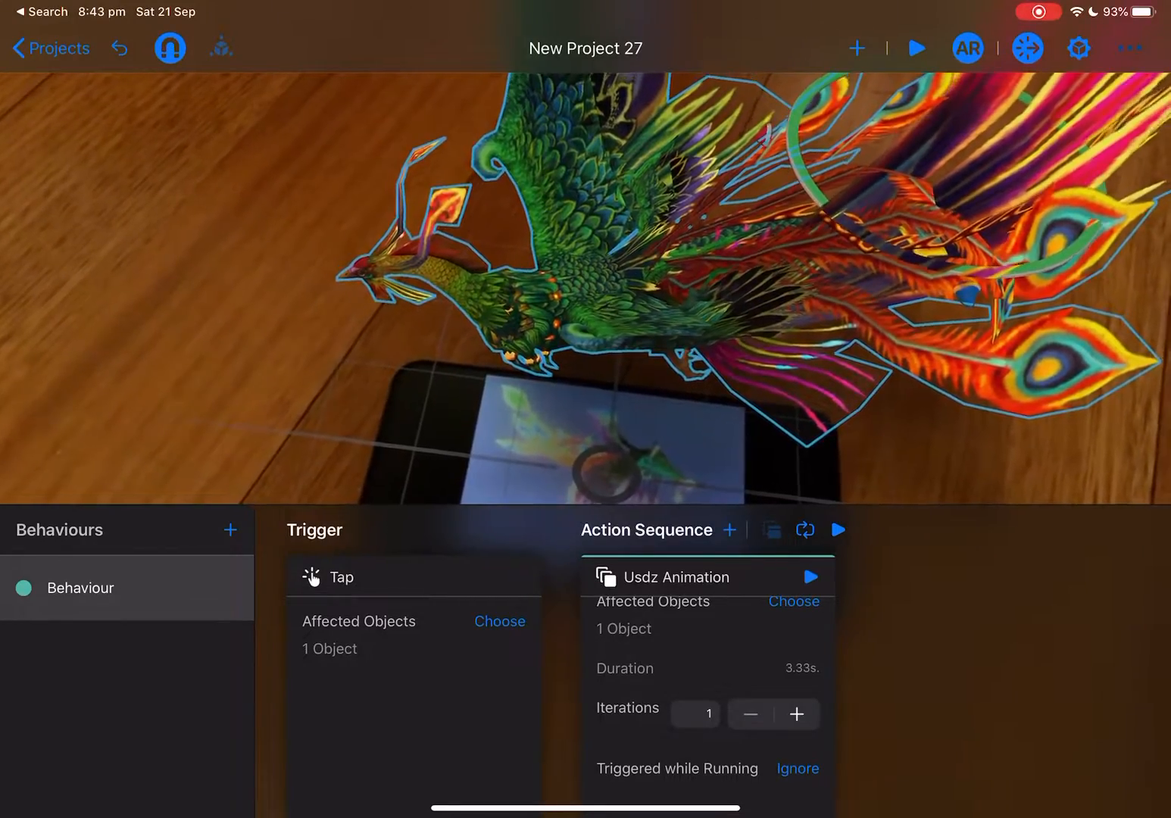
{"action": "left_click", "coordinate": [1129, 48]}
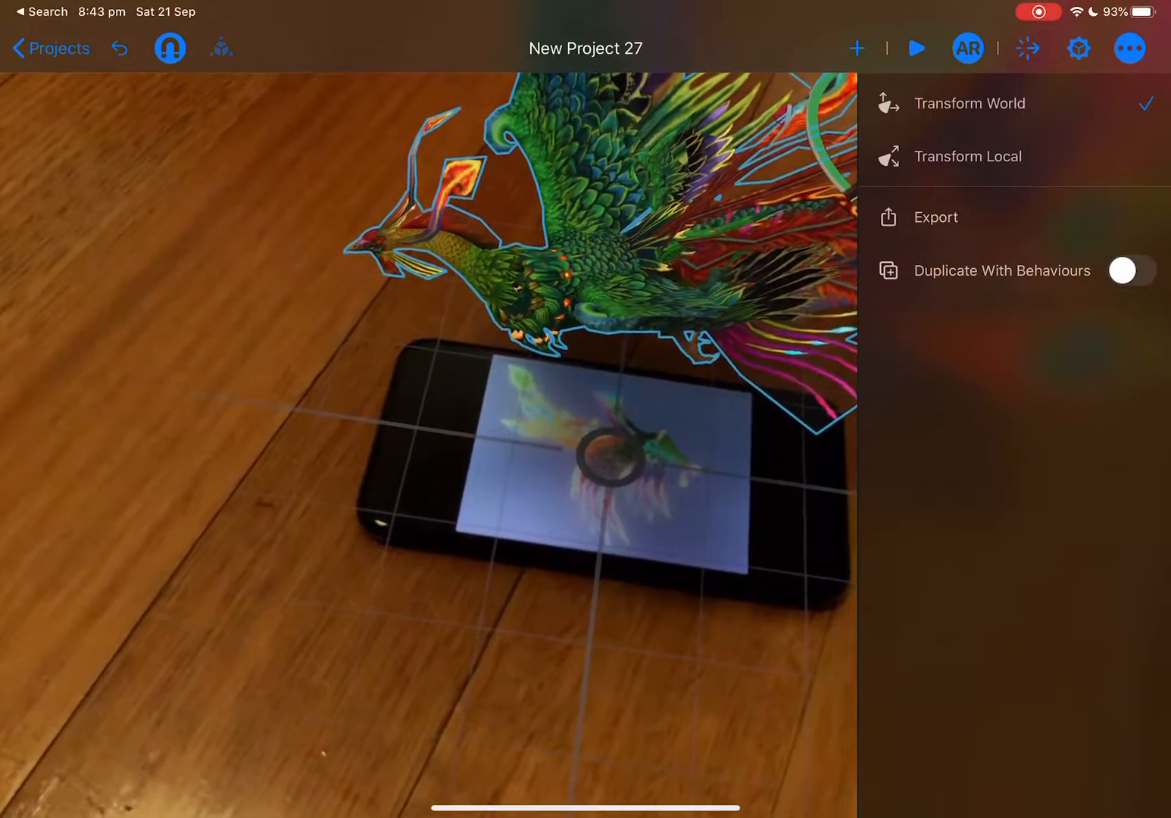